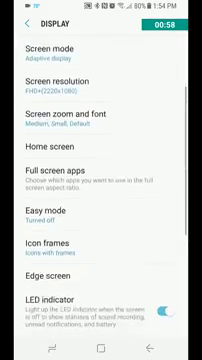
Reach Screen resolution in Display settings and move the slider from WQHD+ toward FHD+.
{"action": "scroll", "scroll_direction": "down", "scroll_amount": 3}
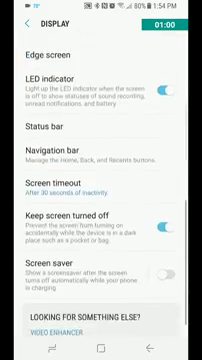
{"action": "scroll", "scroll_direction": "down", "scroll_amount": 3}
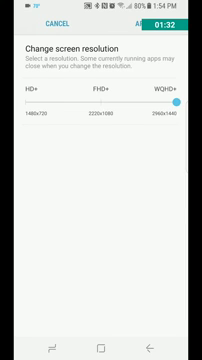
{"action": "left_click_drag", "start_coordinate": [178, 100], "coordinate": [100, 100]}
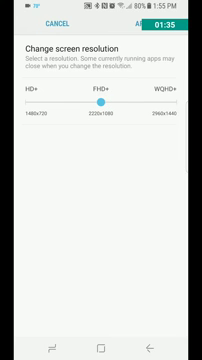